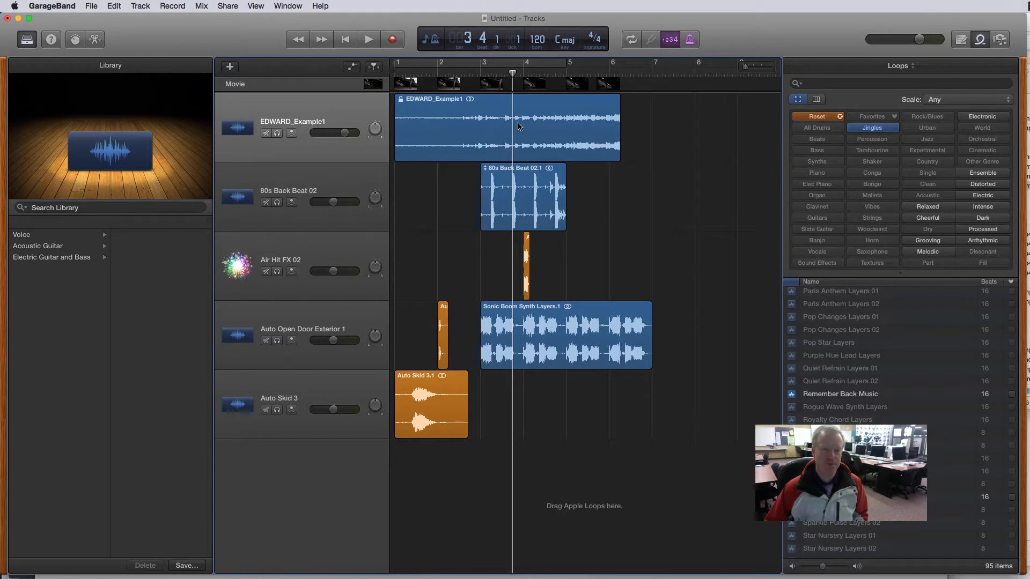
pyautogui.moveTo(409, 137)
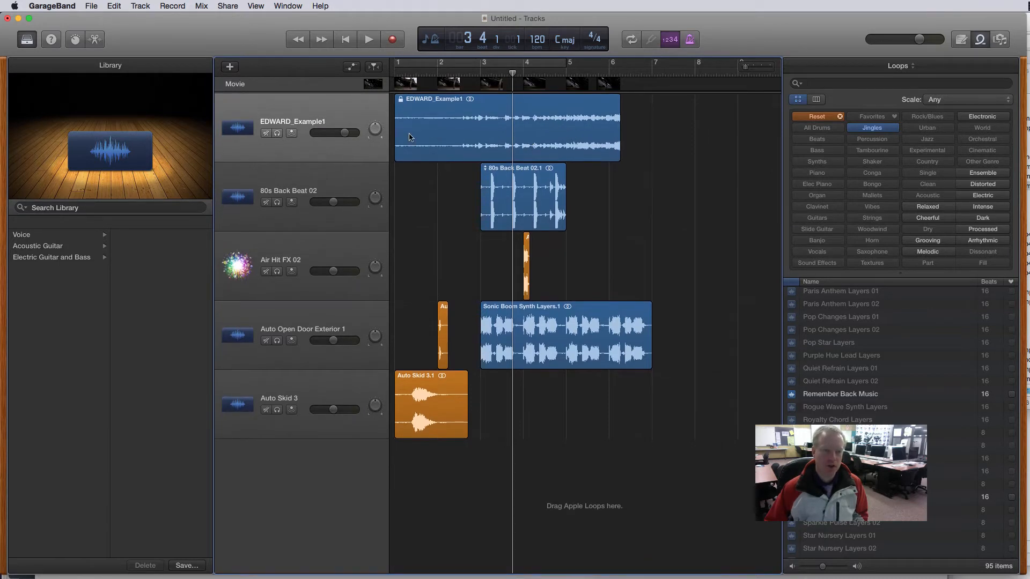
# Mute the EDWARD_Example1 movie audio track, play the project from the start, and browse view options.
pyautogui.click(266, 132)
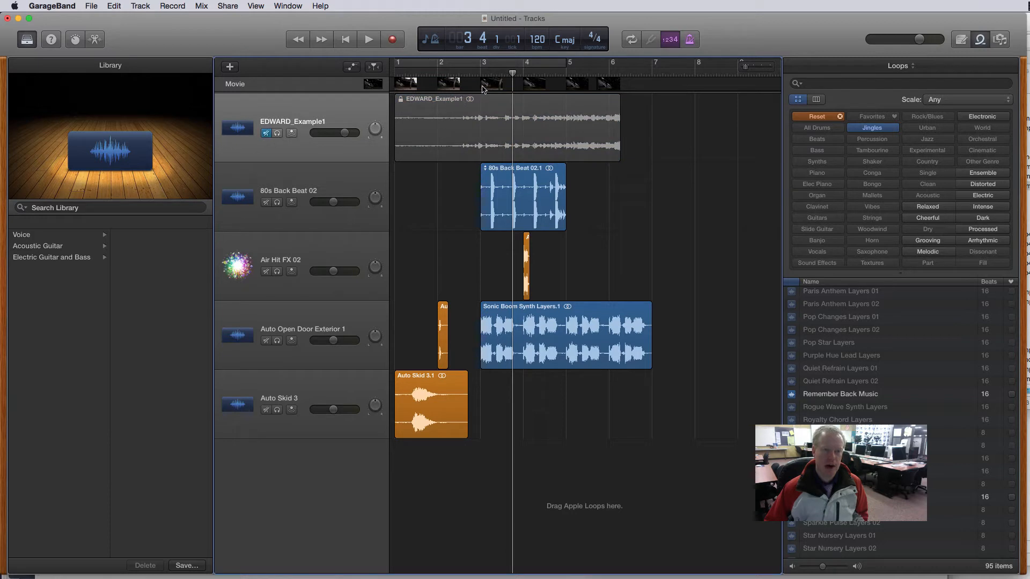
pyautogui.moveTo(558, 85)
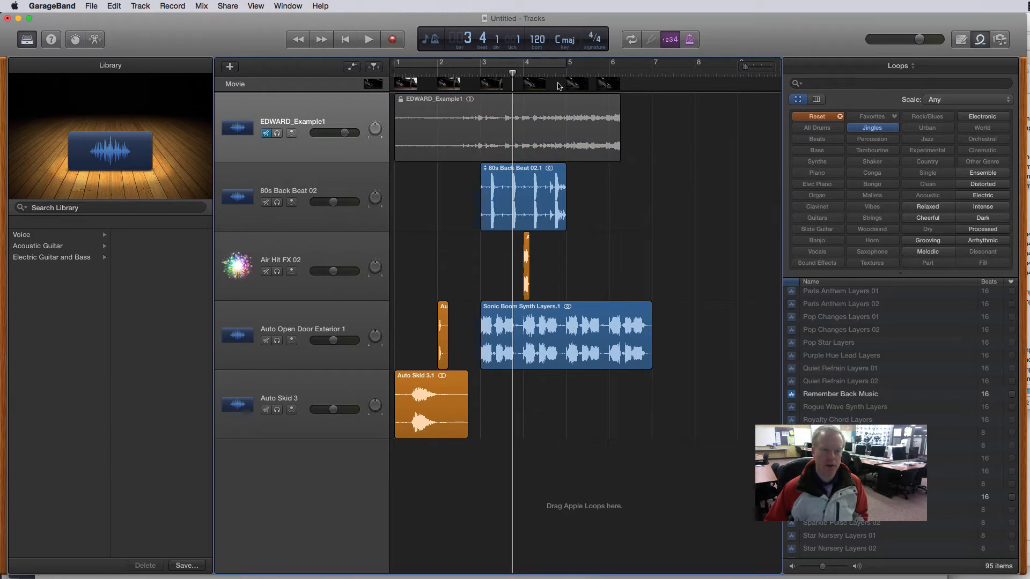
pyautogui.click(505, 128)
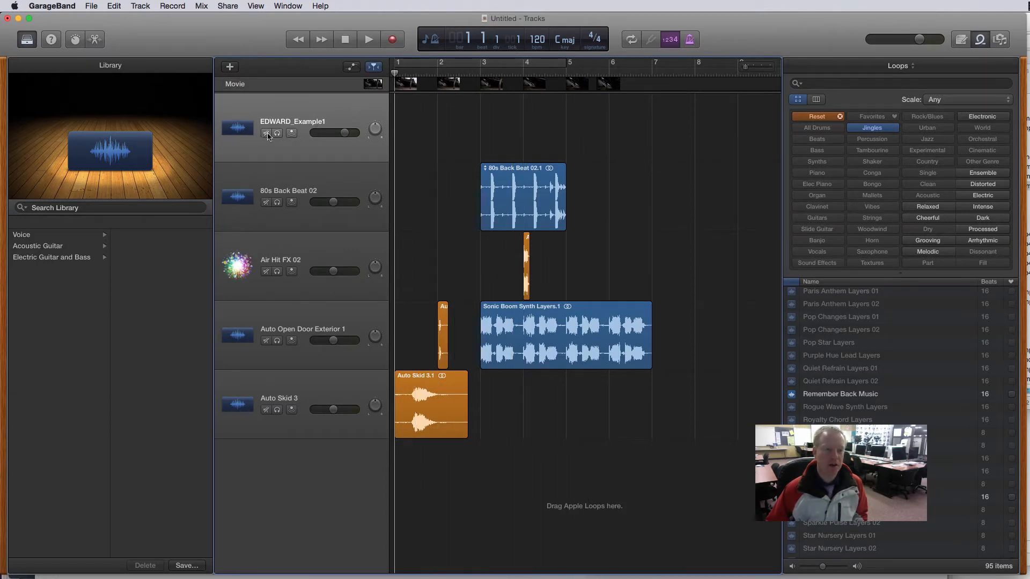
pyautogui.click(266, 133)
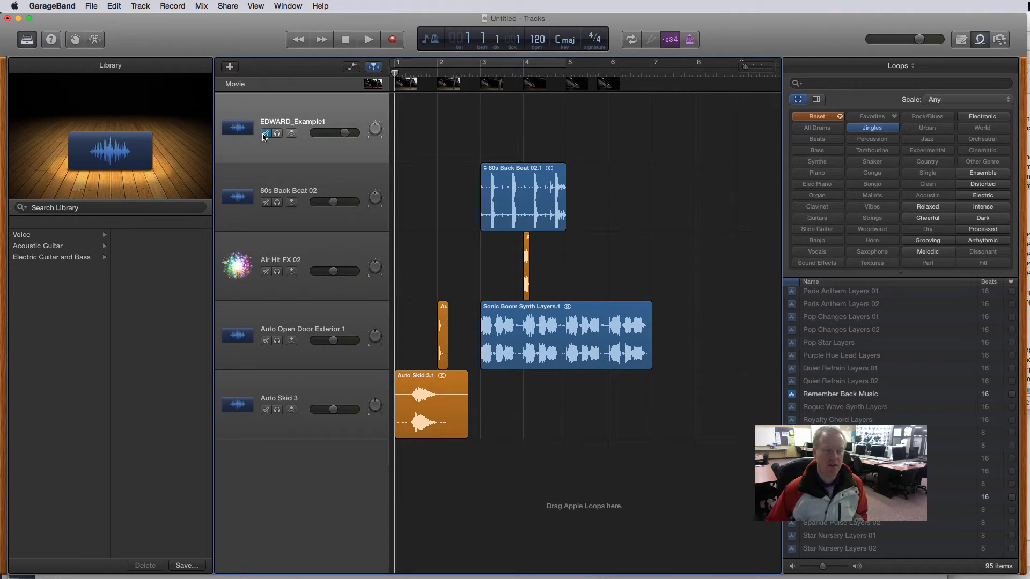
pyautogui.moveTo(434, 123)
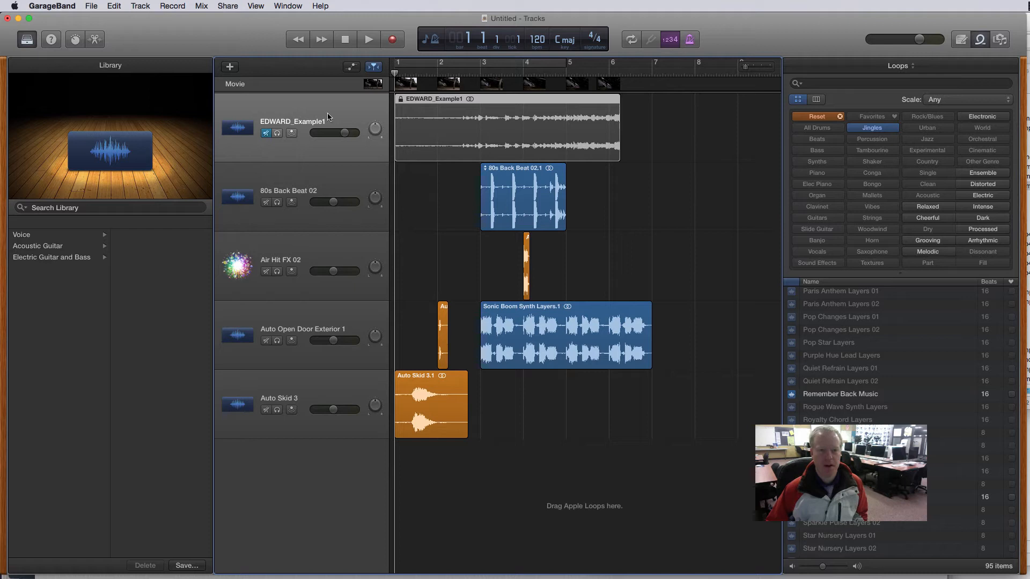
pyautogui.click(255, 5)
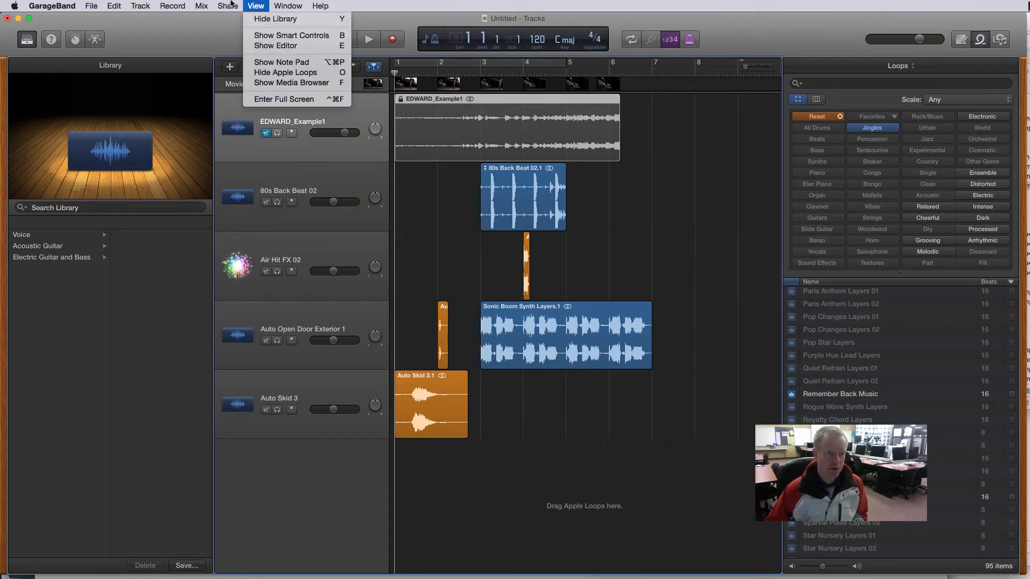
pyautogui.click(227, 5)
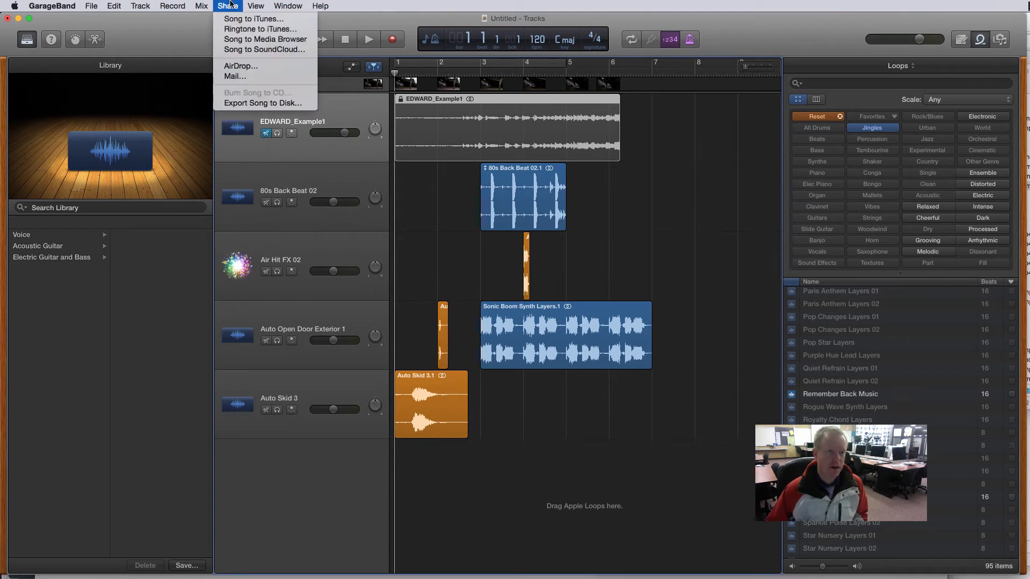
pyautogui.moveTo(263, 103)
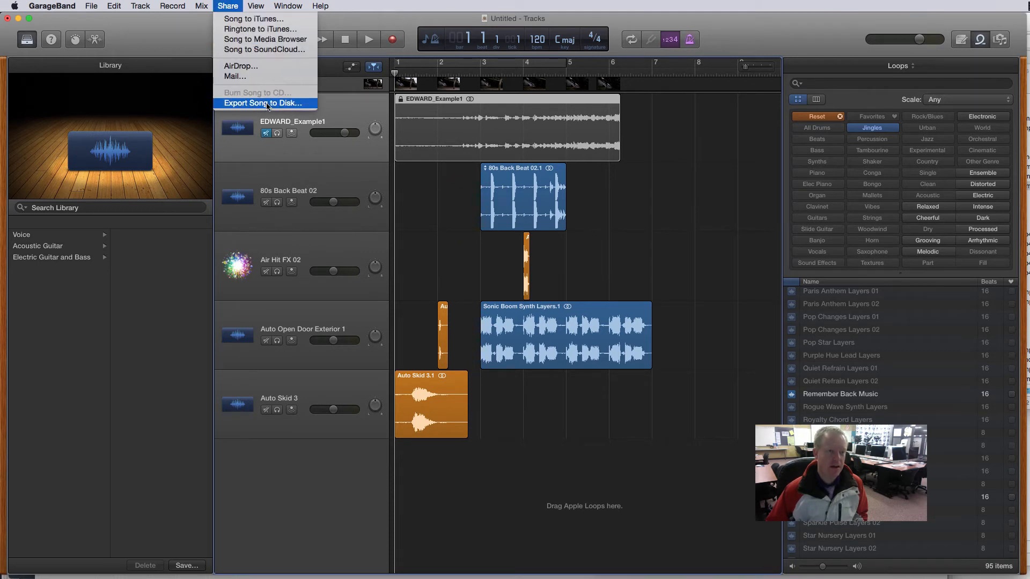
pyautogui.moveTo(310, 110)
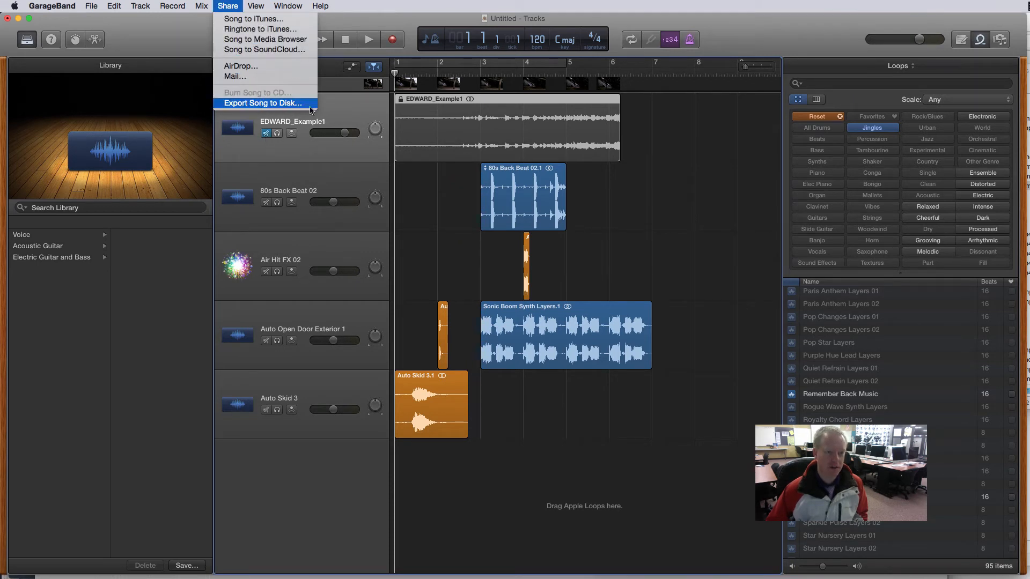
pyautogui.moveTo(253, 18)
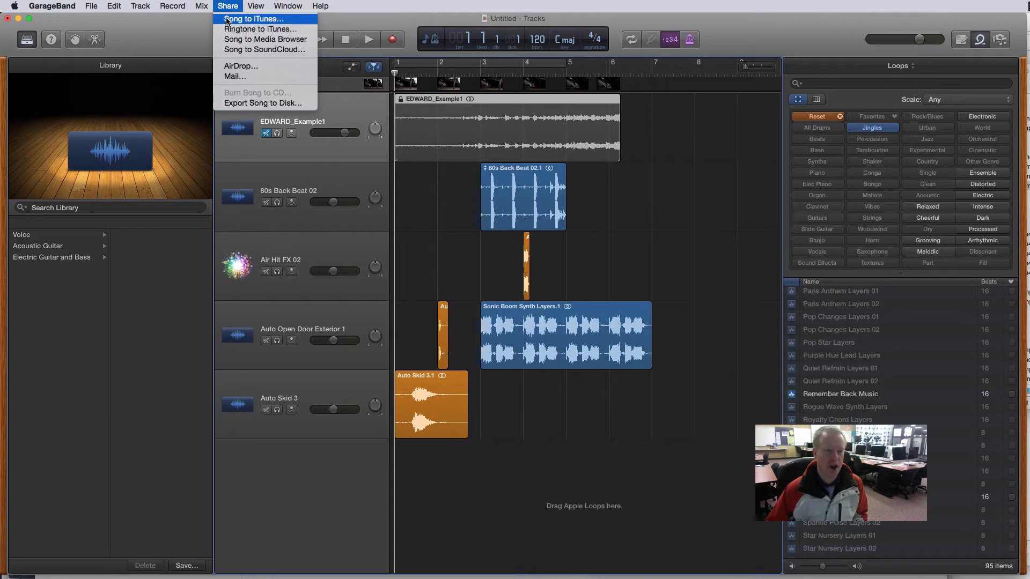
pyautogui.click(91, 6)
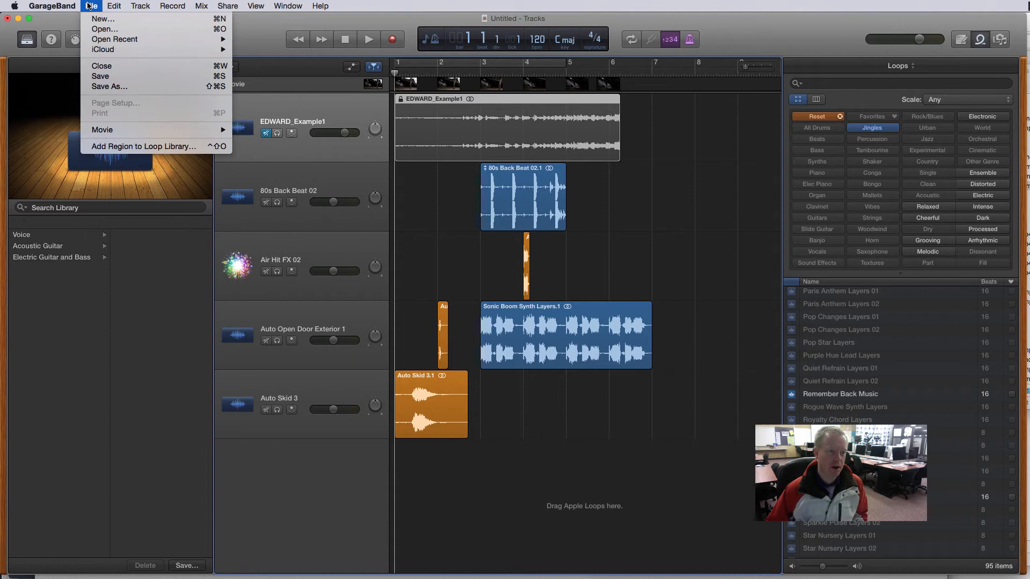
pyautogui.moveTo(102, 130)
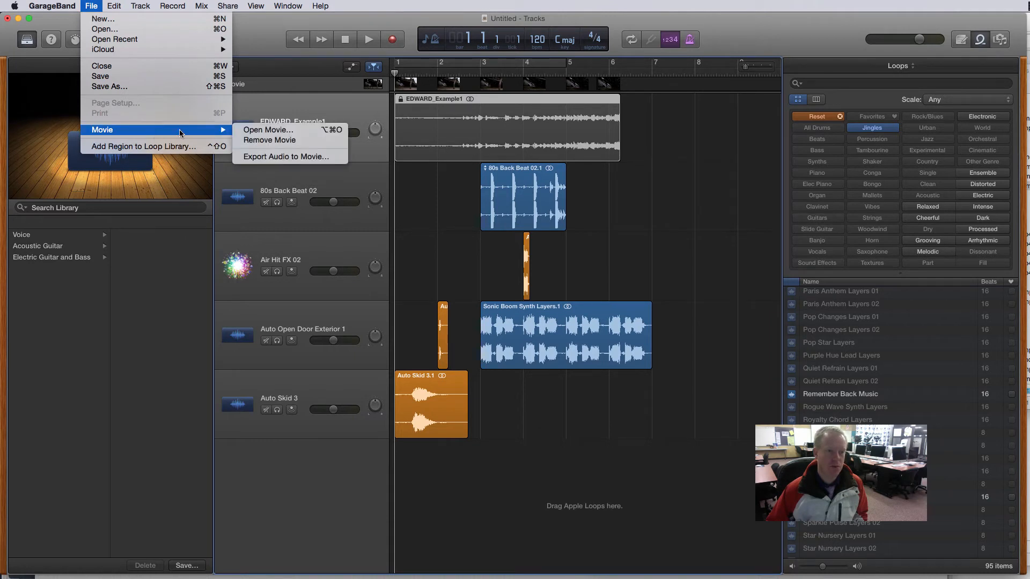
pyautogui.moveTo(309, 156)
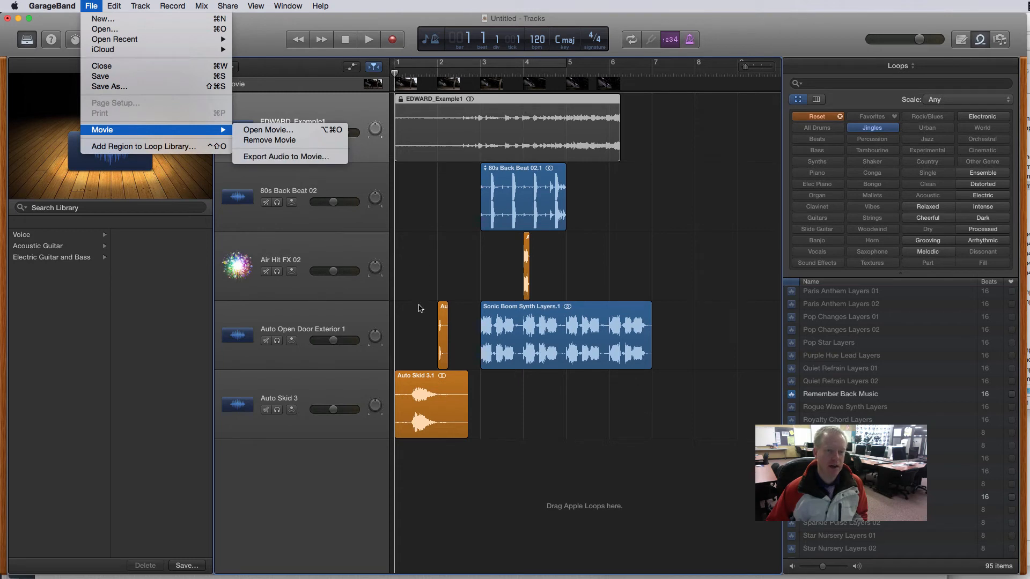
pyautogui.moveTo(285, 156)
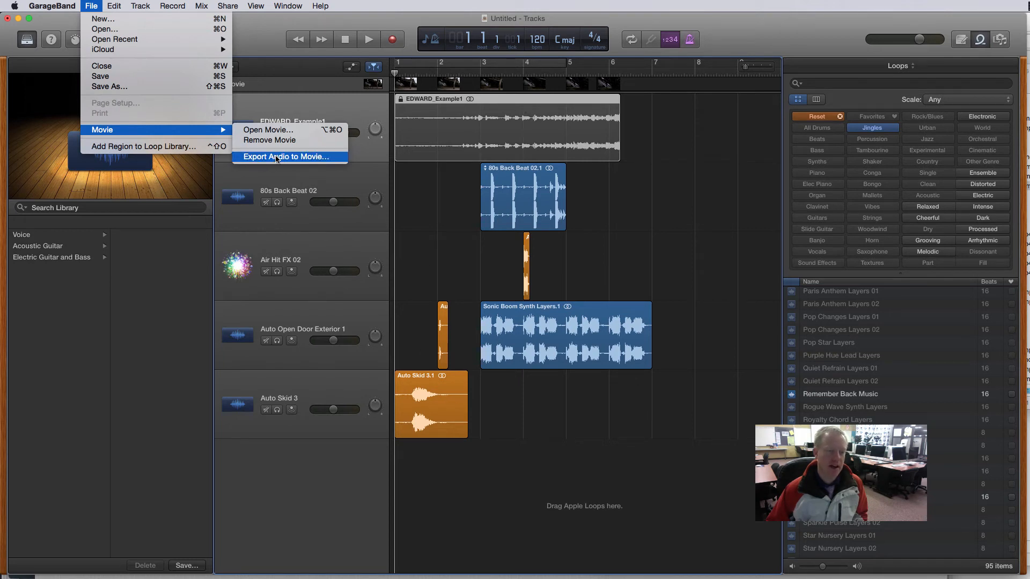
# Start Export Audio to Movie for EDWARD_Example1, expand the save browser, and choose the HD 720p preset.
pyautogui.click(284, 156)
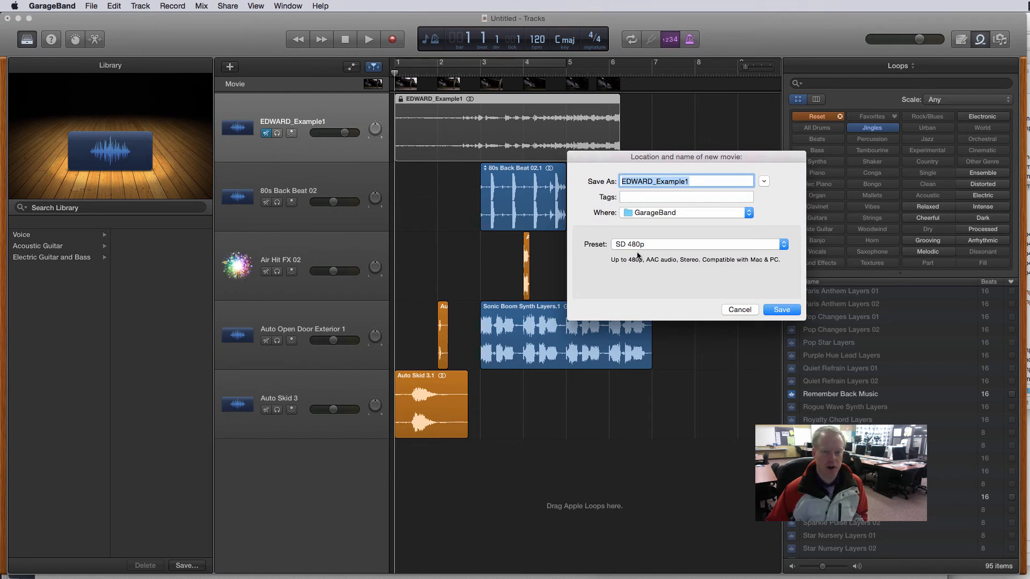
pyautogui.moveTo(608, 164)
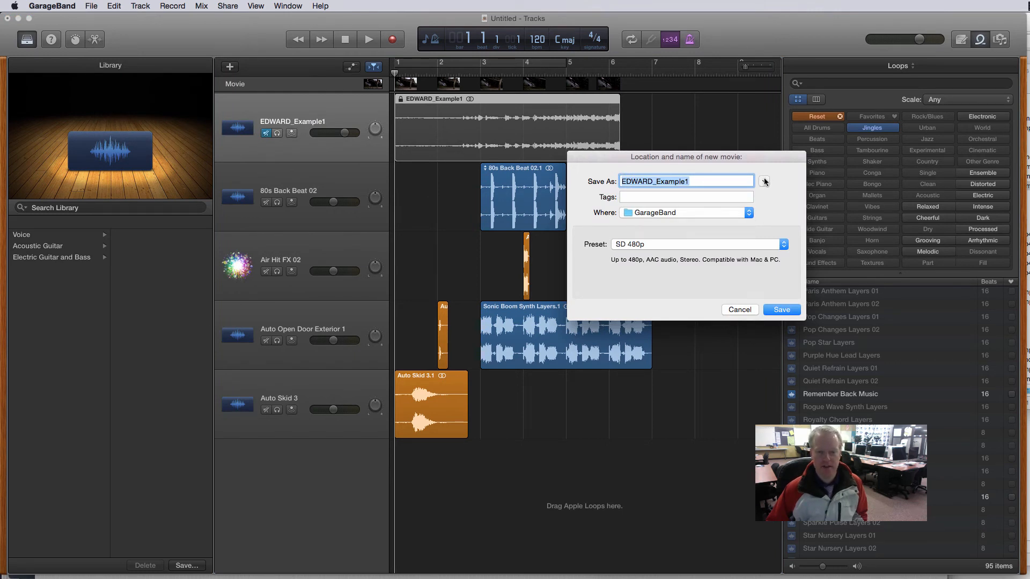
pyautogui.click(763, 181)
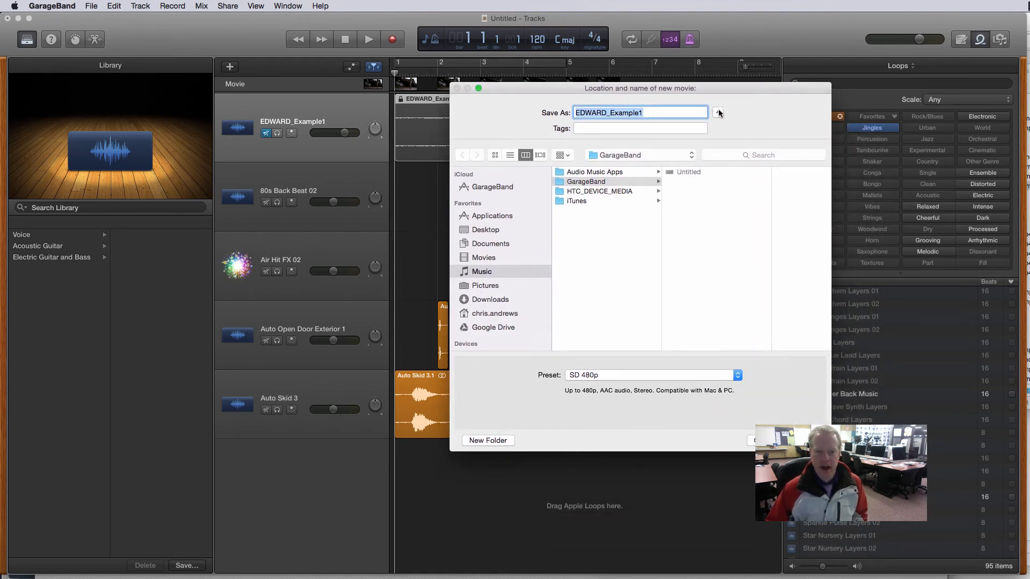
pyautogui.moveTo(485, 291)
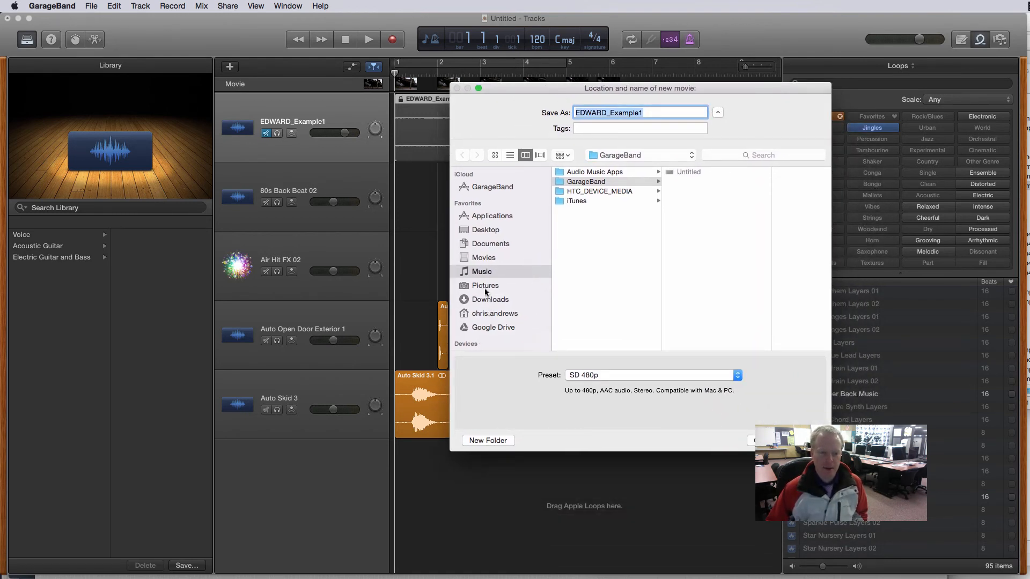
pyautogui.click(650, 375)
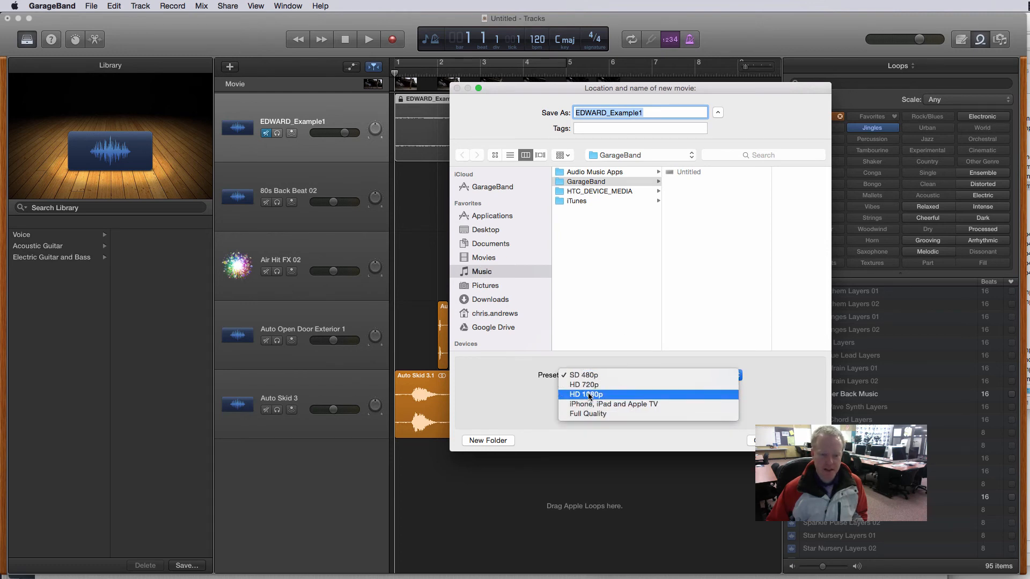
pyautogui.moveTo(583, 384)
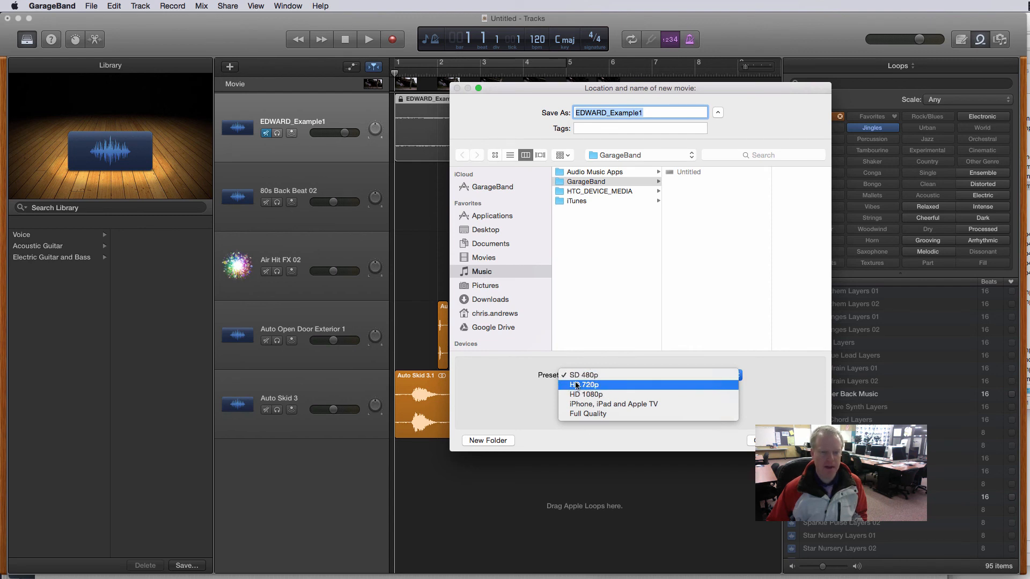
pyautogui.click(584, 384)
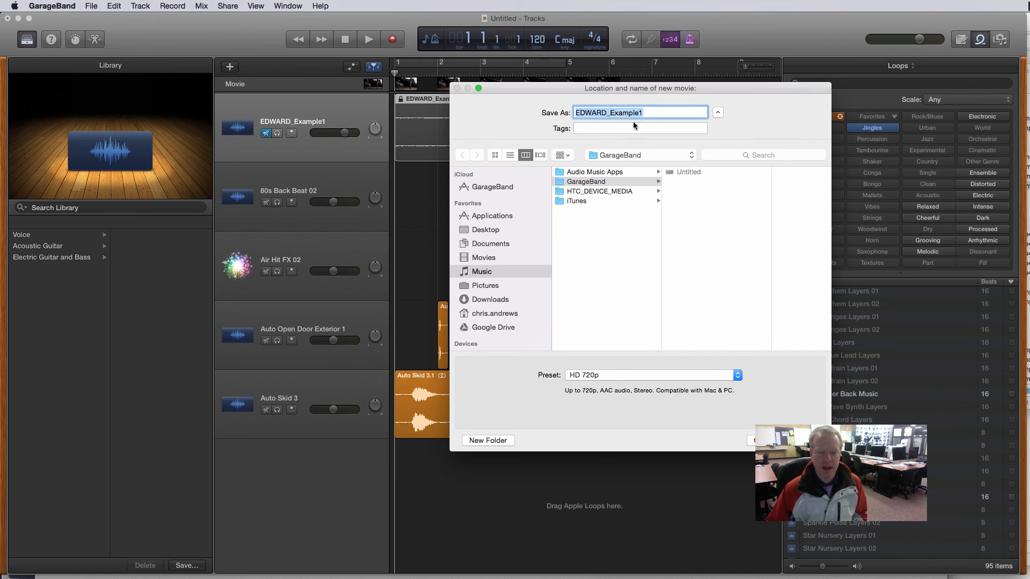
pyautogui.moveTo(591, 202)
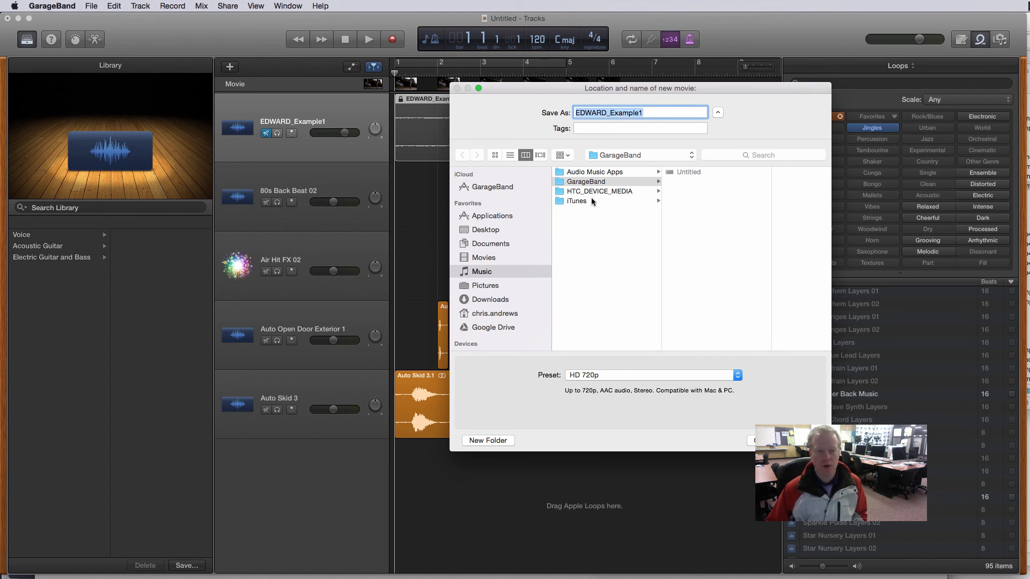